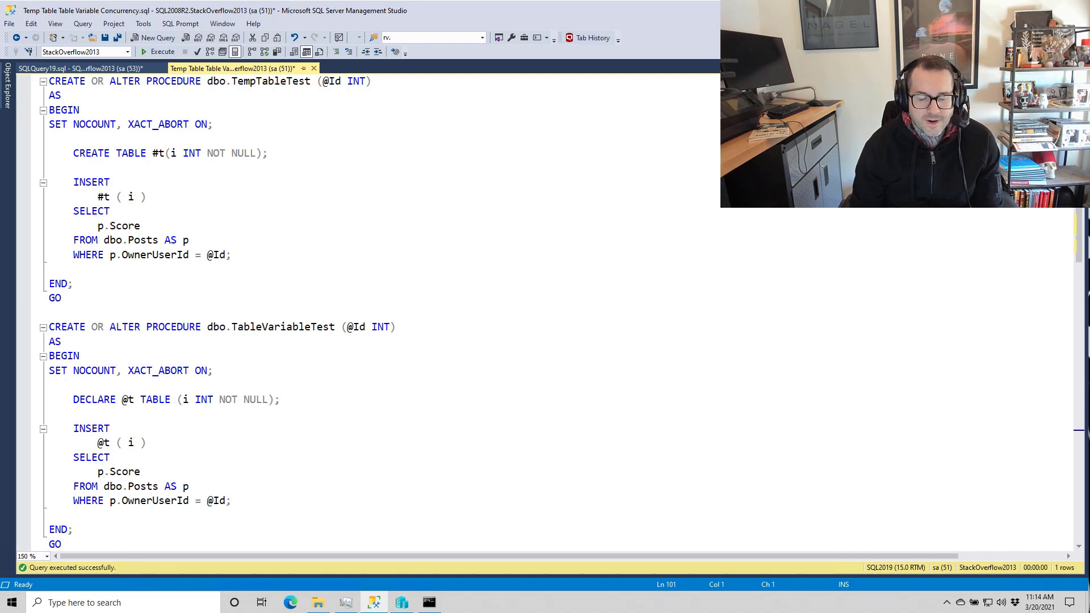
mouse_move(986, 382)
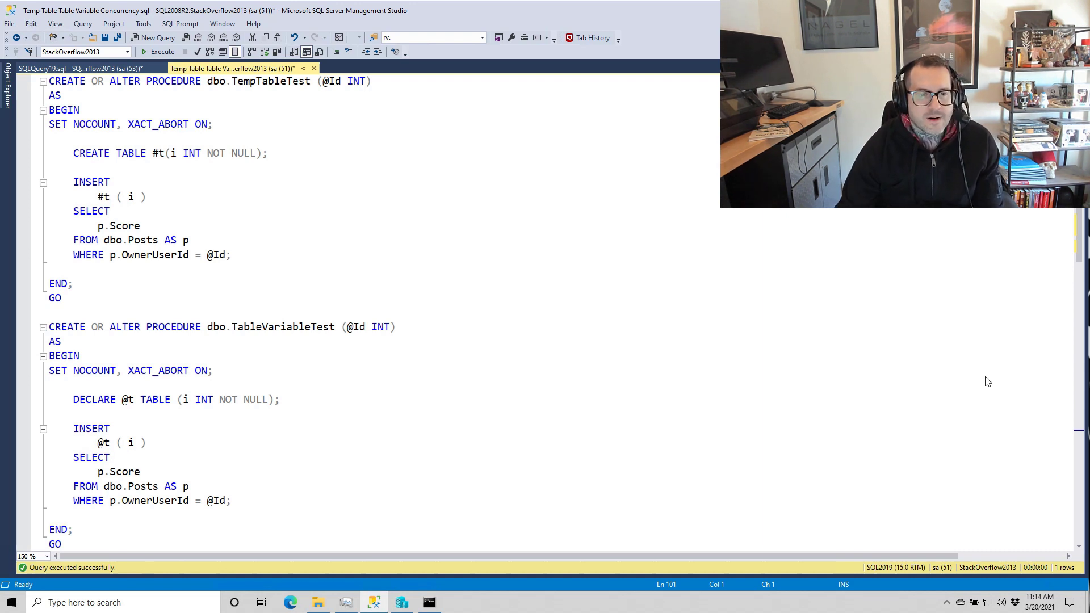
mouse_move(685, 380)
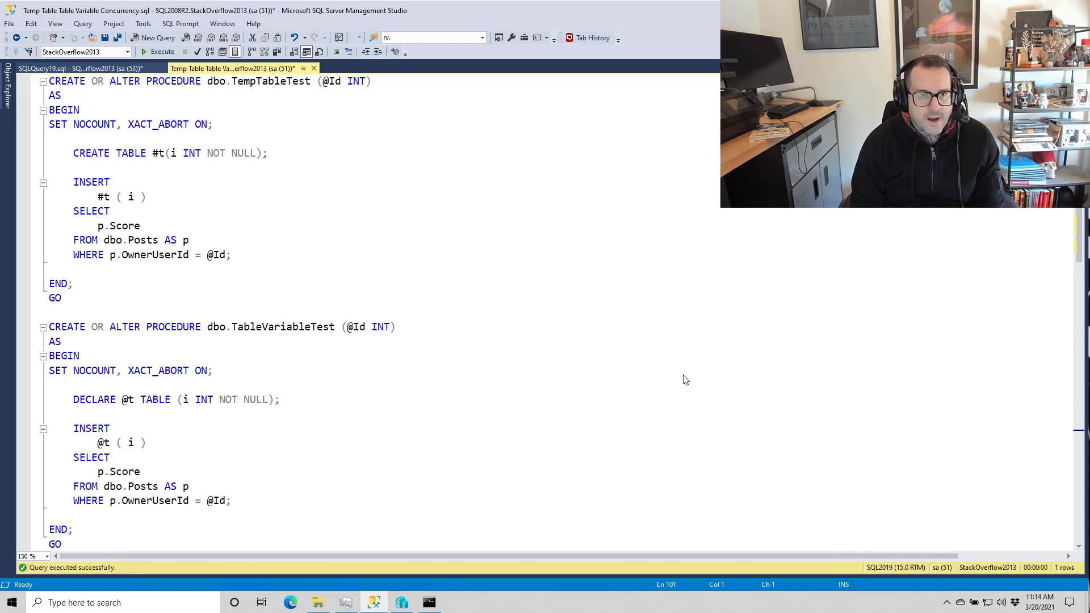
mouse_move(153, 154)
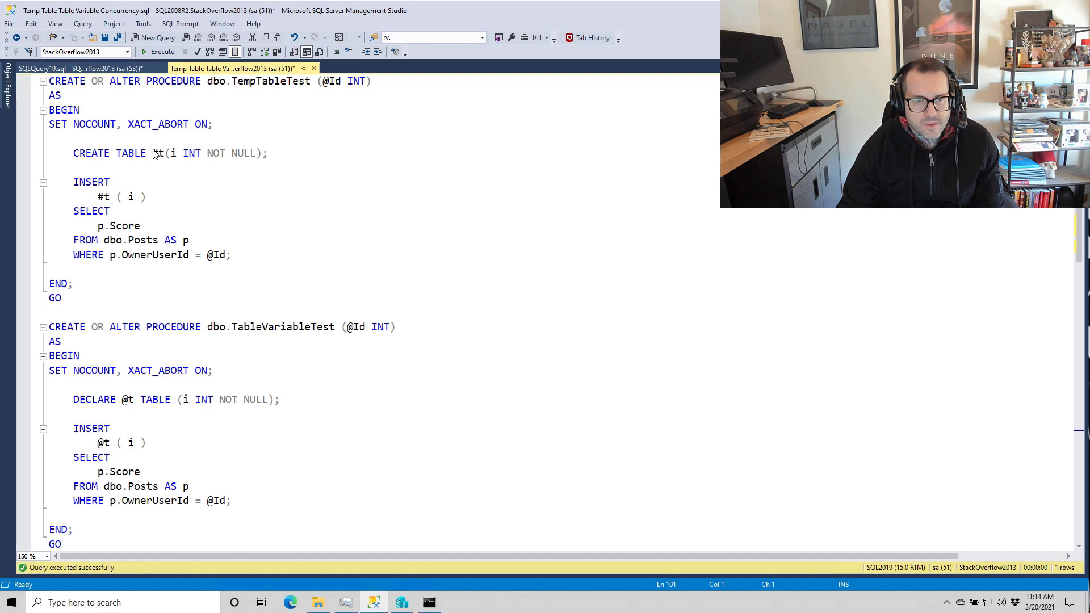
double_click(271, 82)
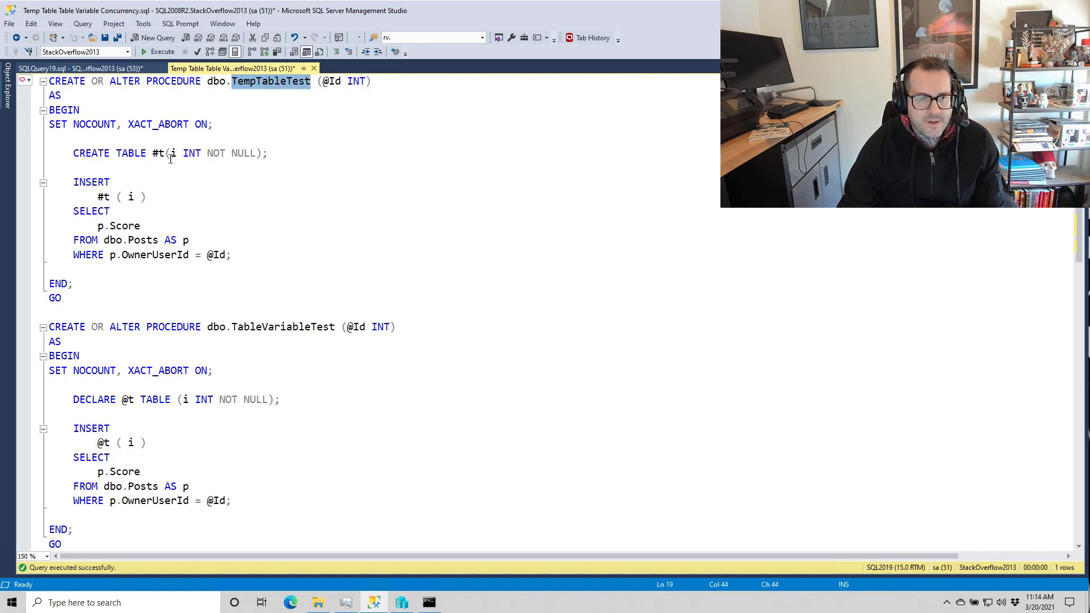
left_click_drag(73, 154, 269, 153)
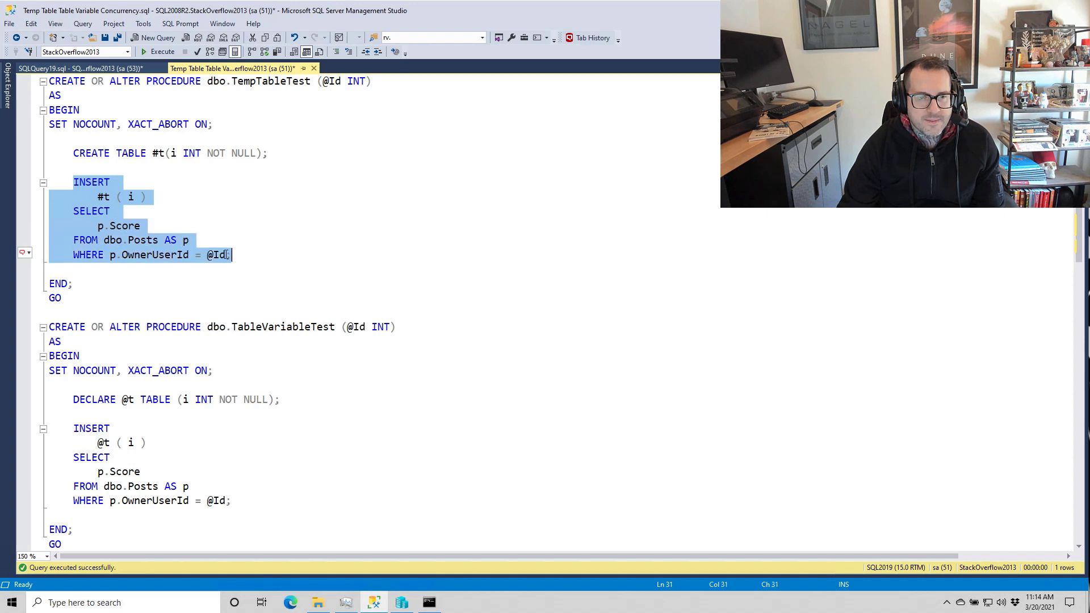
left_click(313, 255)
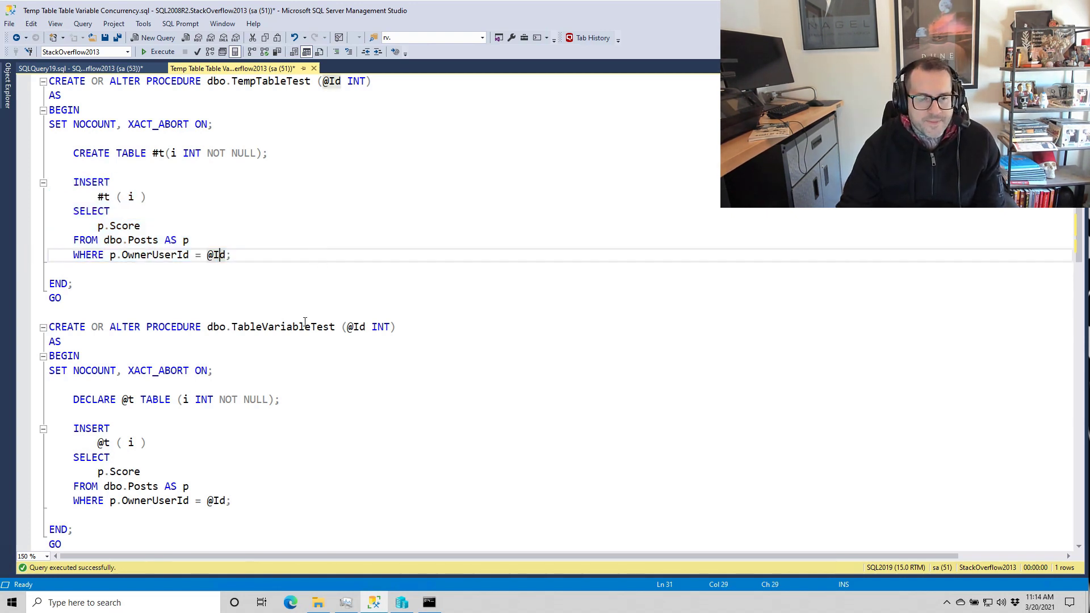
scroll("down", 3)
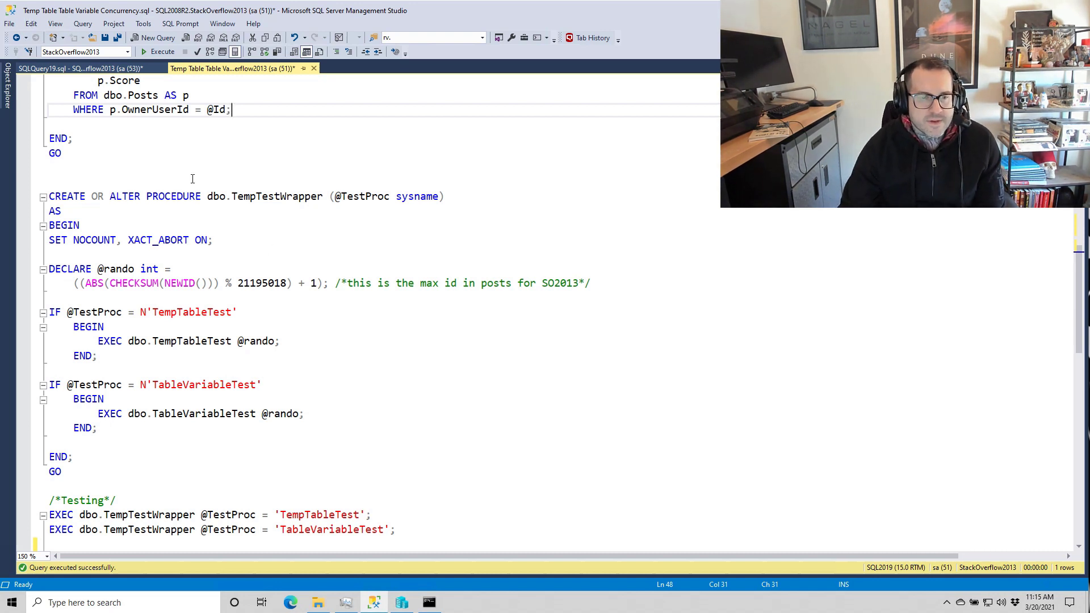
double_click(277, 196)
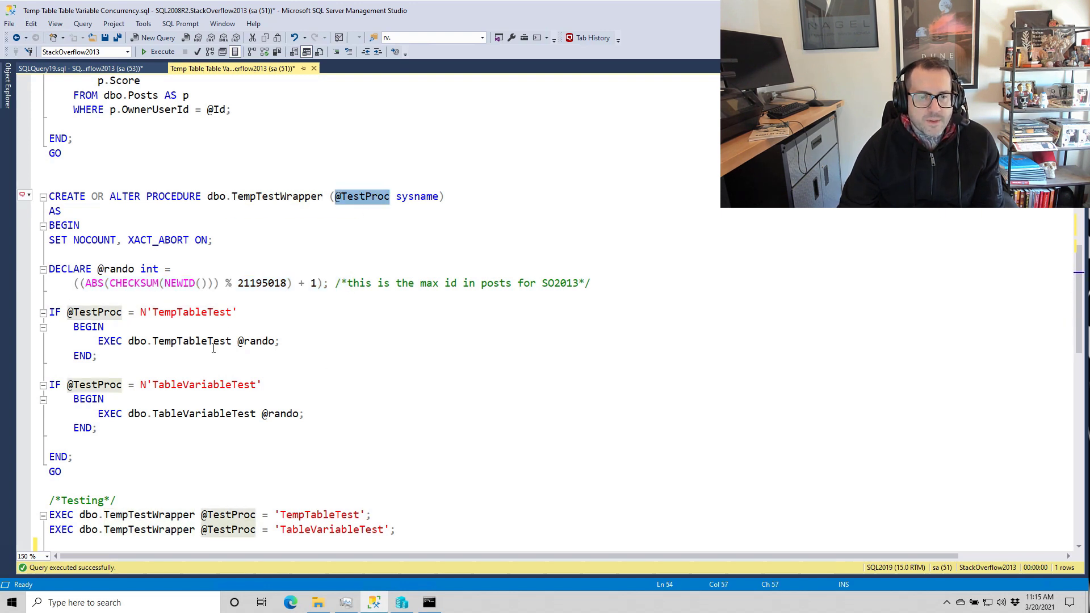
double_click(191, 340)
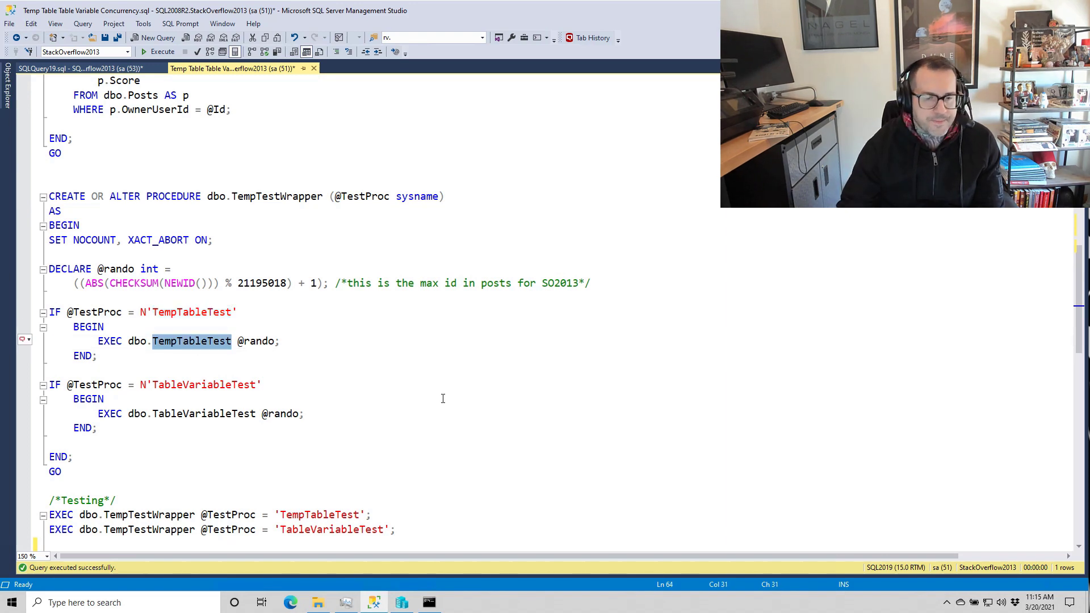
Step: Select the tempdb metadata configuration query and copy the TableVariableTest ostress command
scroll("down", 3)
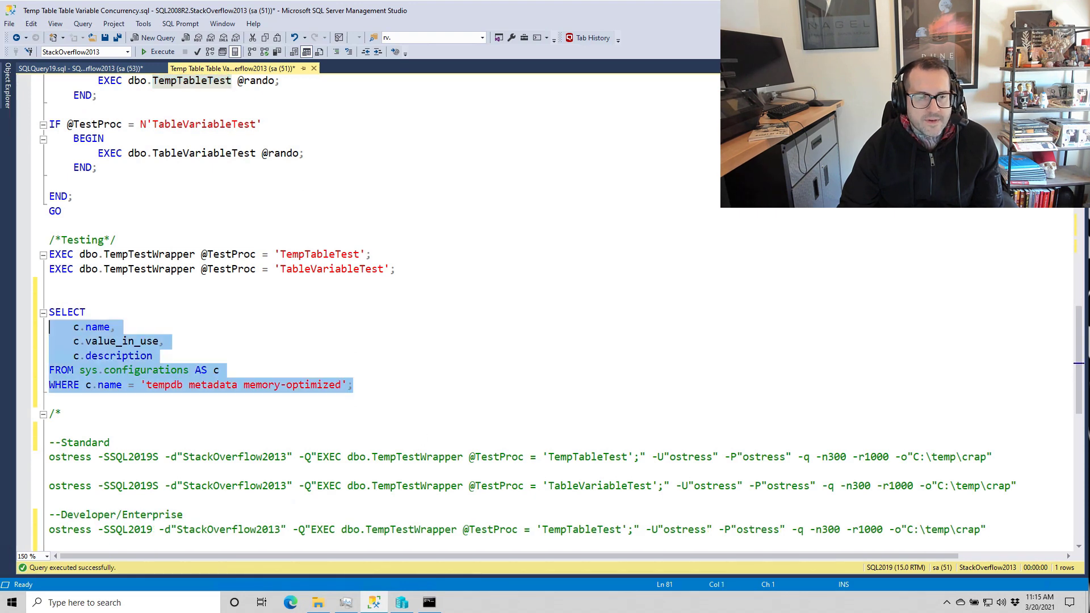
left_click(160, 52)
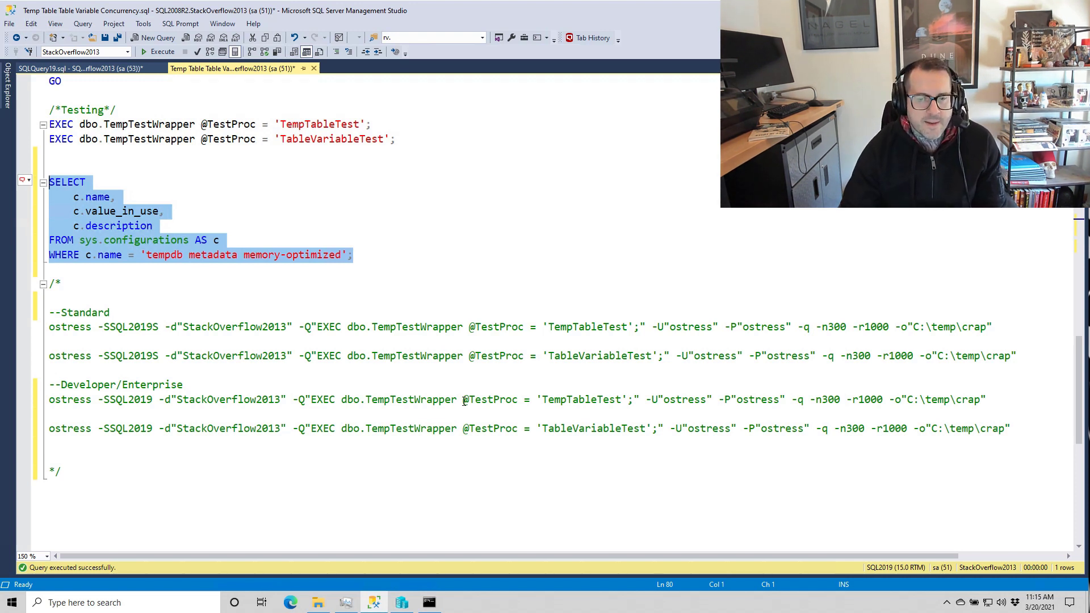
left_click(1008, 427)
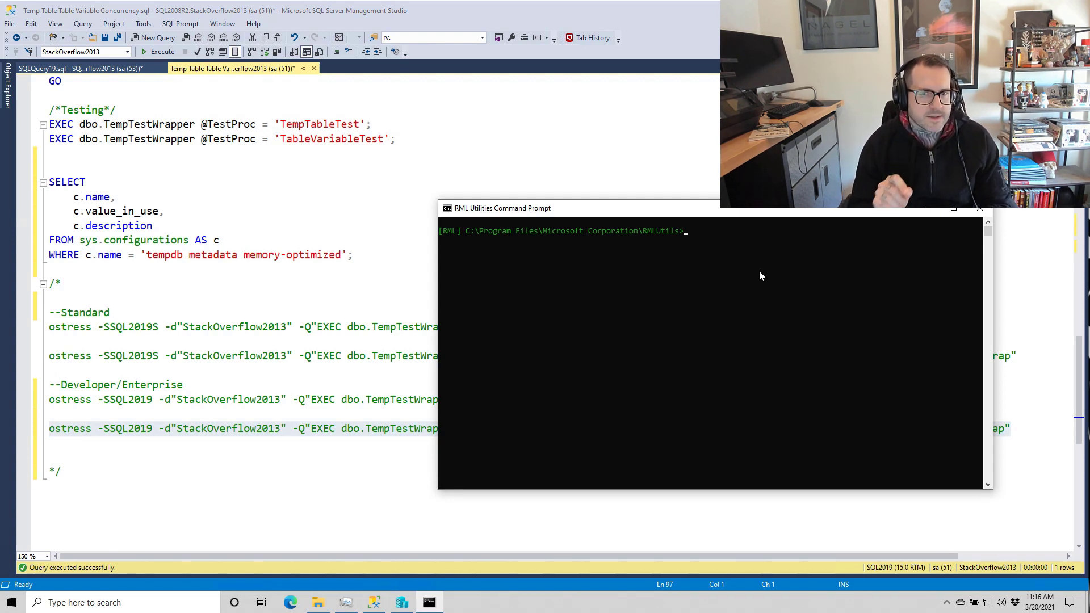
type("ostress -SSQL2019 -d\"StackOverflow2013\" -Q\"EXEC dbo.TempTestWrapper @TestProc = 'TableVariableTest';\" -U\"ostress\" -P\"ostress\" -q -n300 -r1000 -o\"C:\\temp\\crap\"")
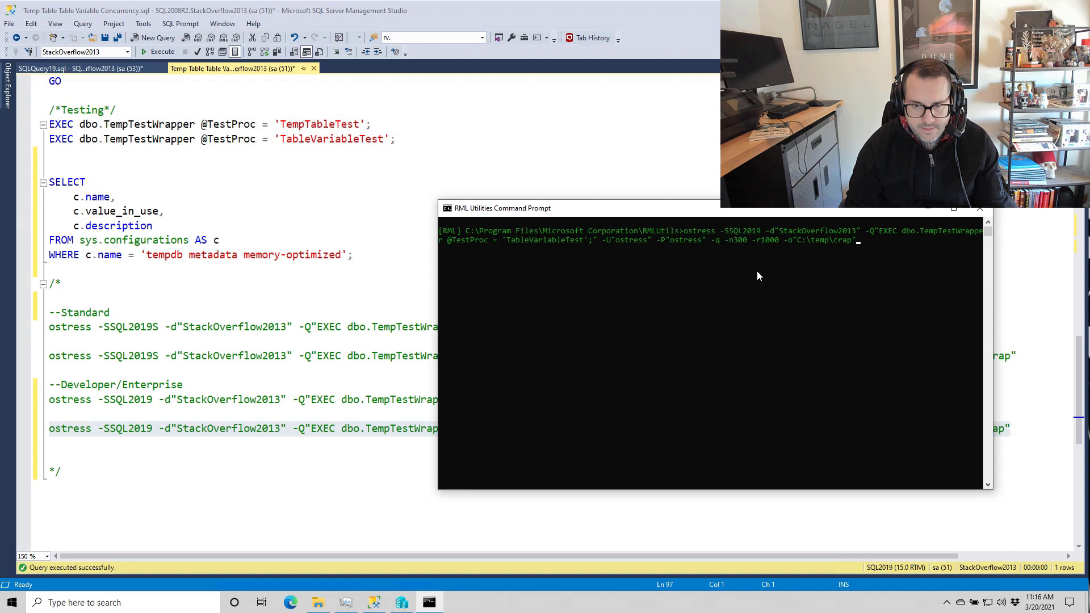
key("enter")
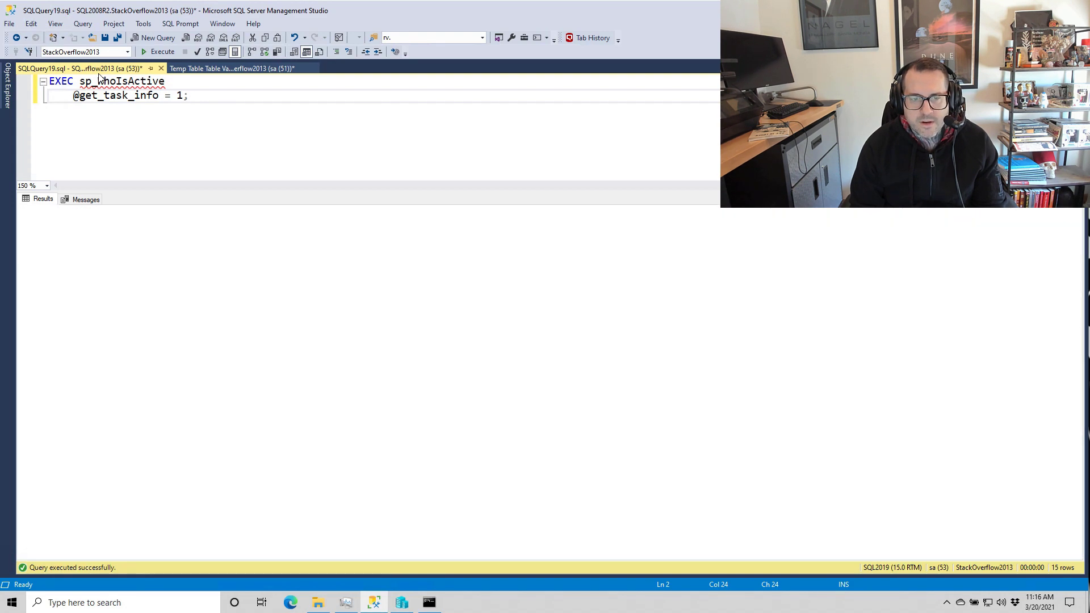
left_click(163, 51)
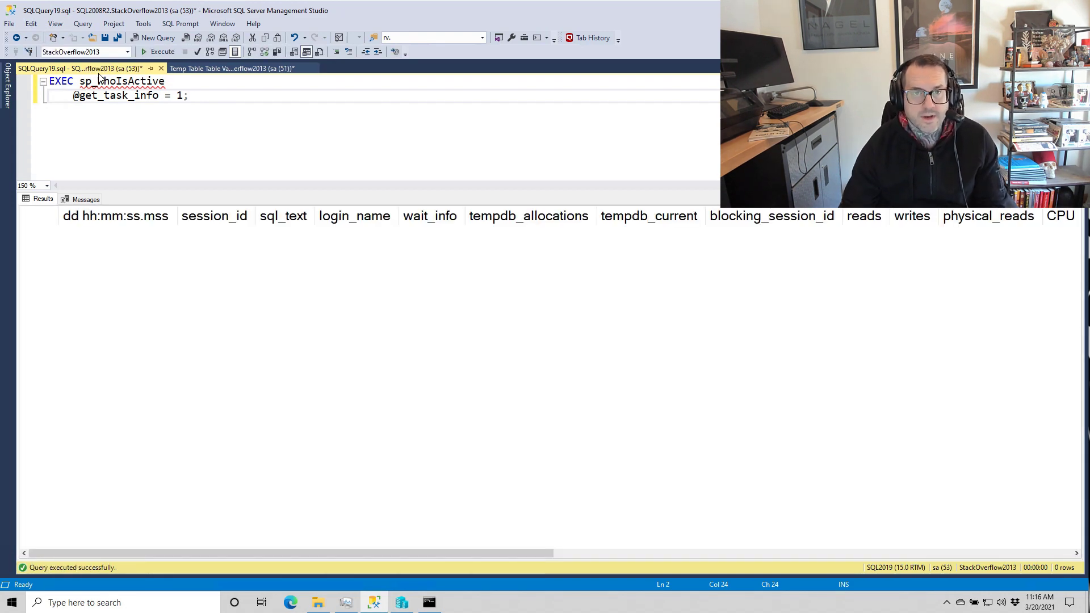
left_click(428, 601)
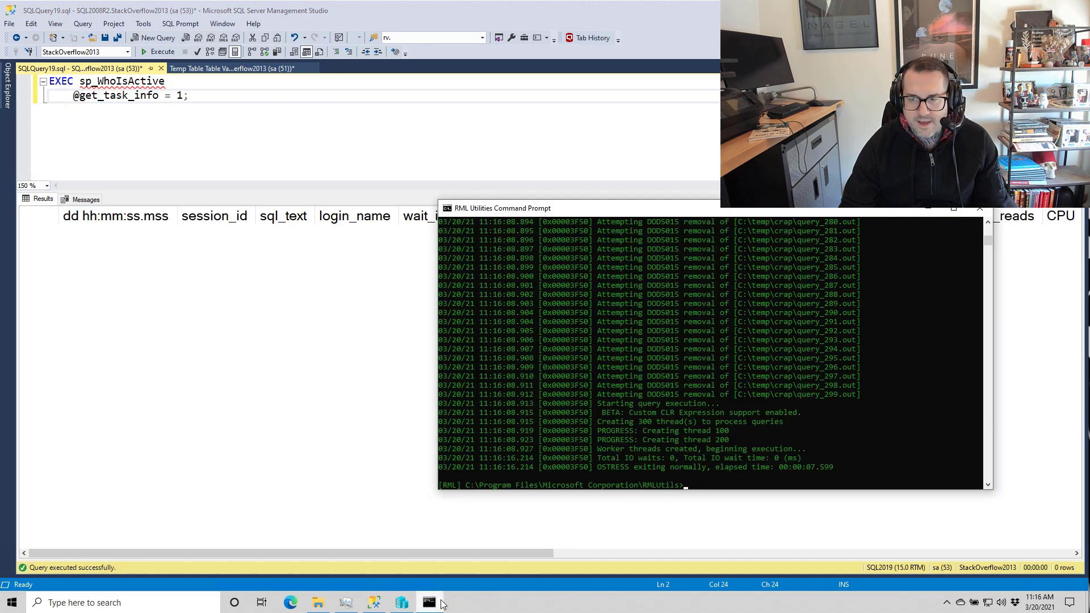
mouse_move(877, 411)
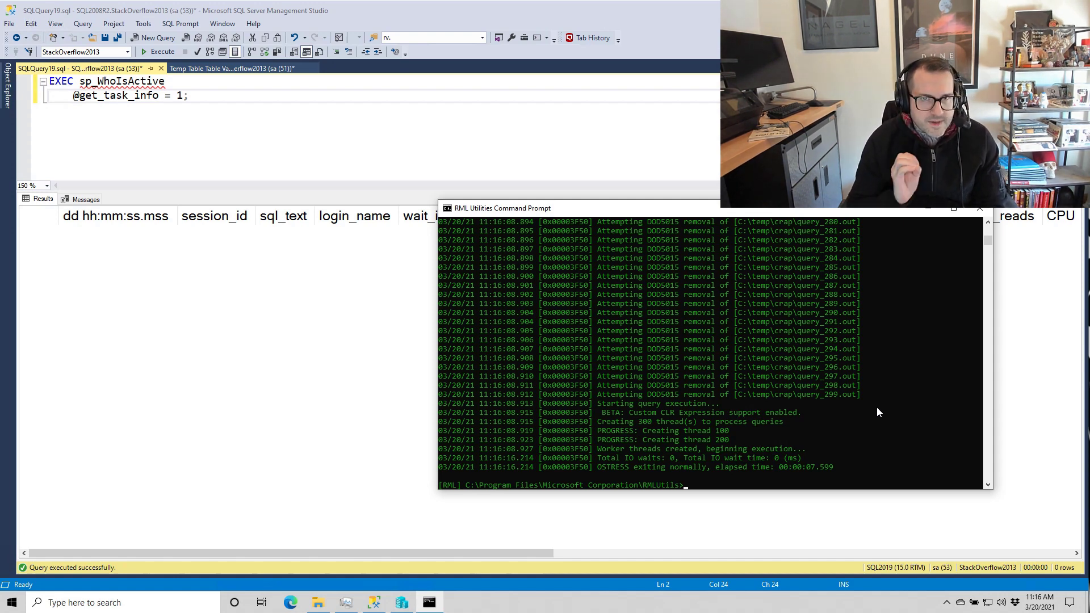
left_click(240, 68)
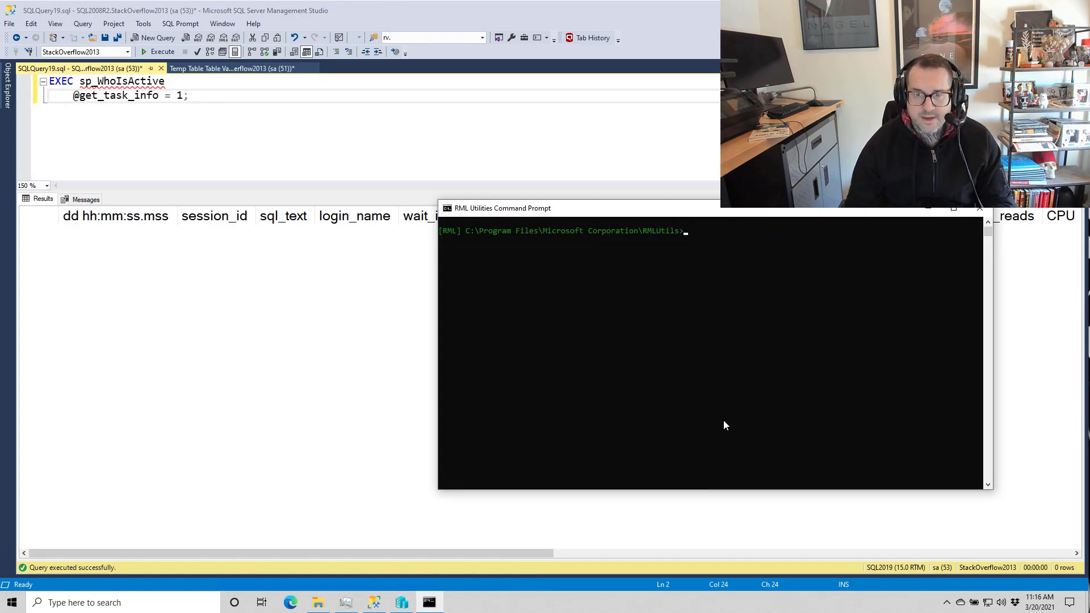
type("ostress -SSQL2019 -d\"StackOverflow2013\" -Q\"EXEC dbo.TempTestWrapper @TestProc = 'TempTableTest';\" -U\"ostress\" -P\"ostress\" -q -n300 -r1000 -o\"C:\\temp\\crap\"")
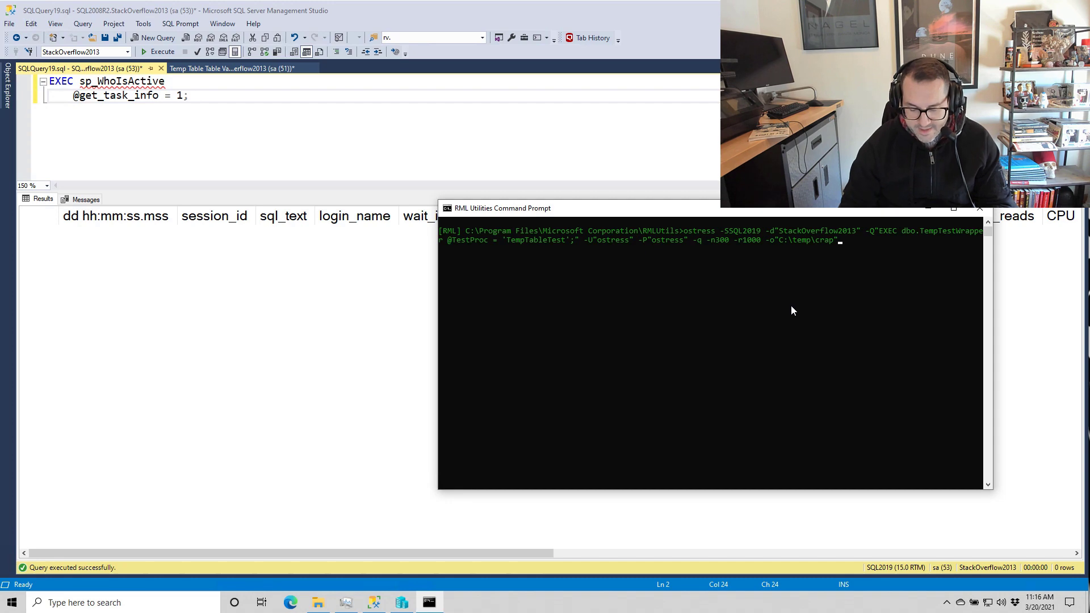